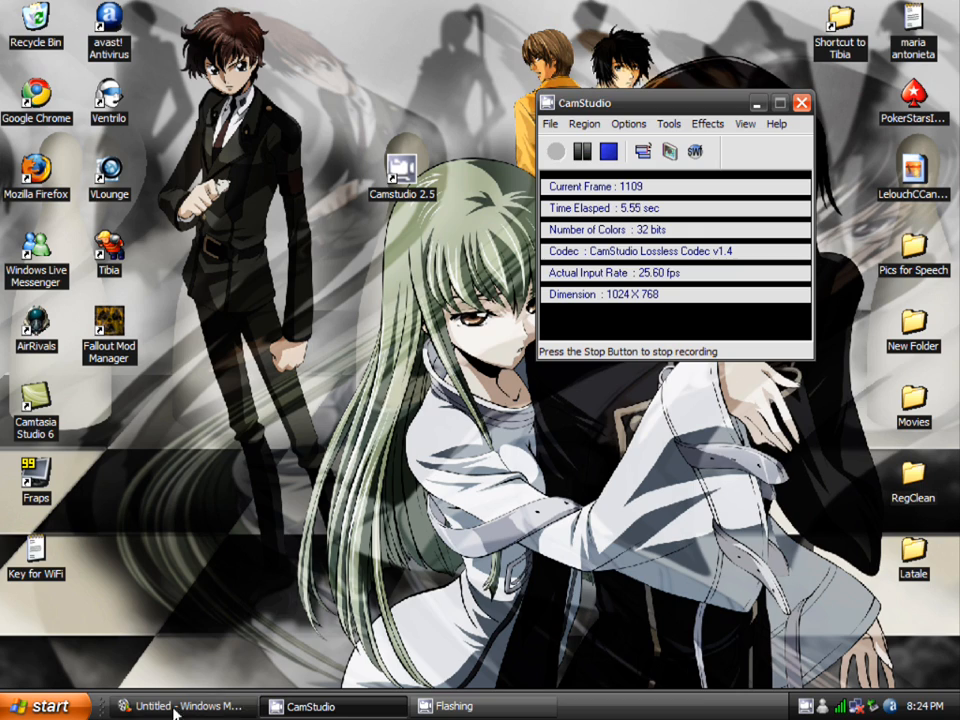
- Hide the Movie Maker project window to get it out of the way
{"action": "left_click", "coordinate": [180, 706]}
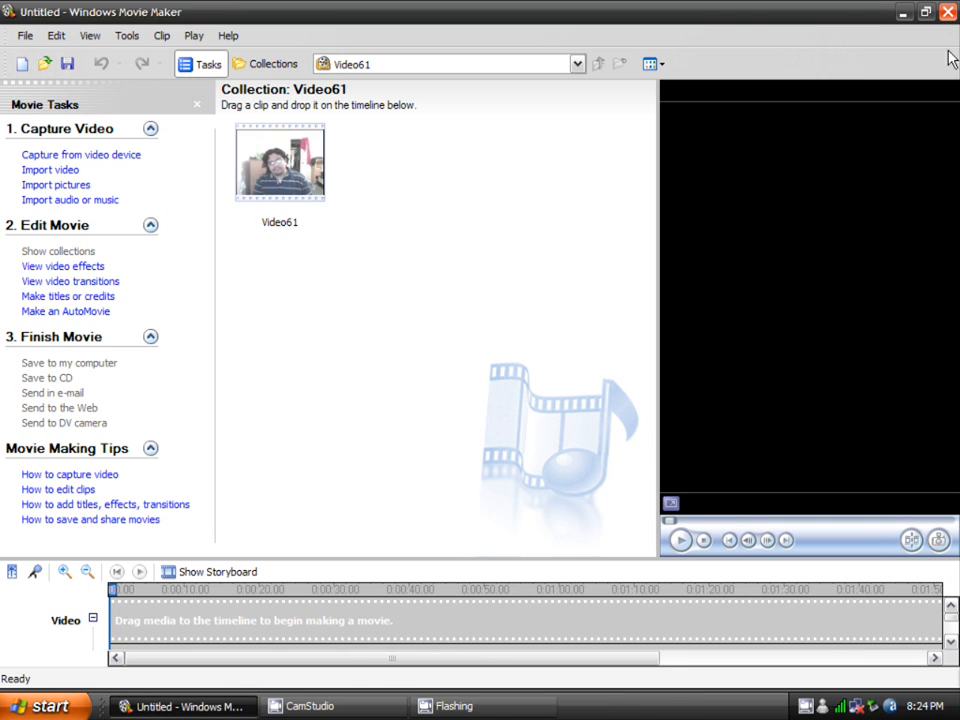
{"action": "left_click", "coordinate": [925, 12]}
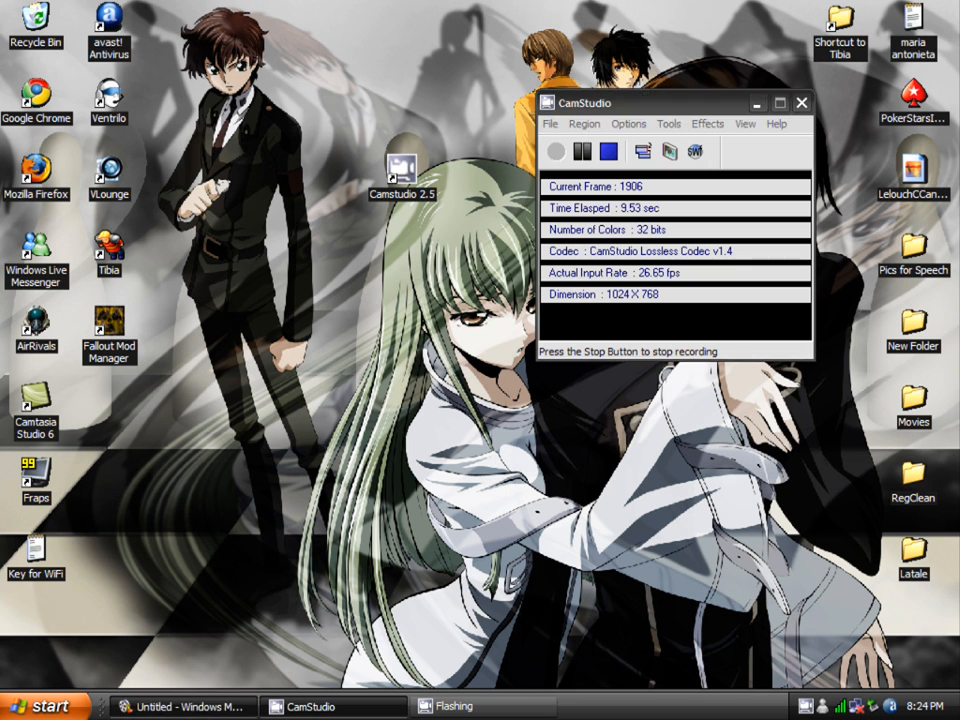
{"action": "left_click", "coordinate": [183, 706]}
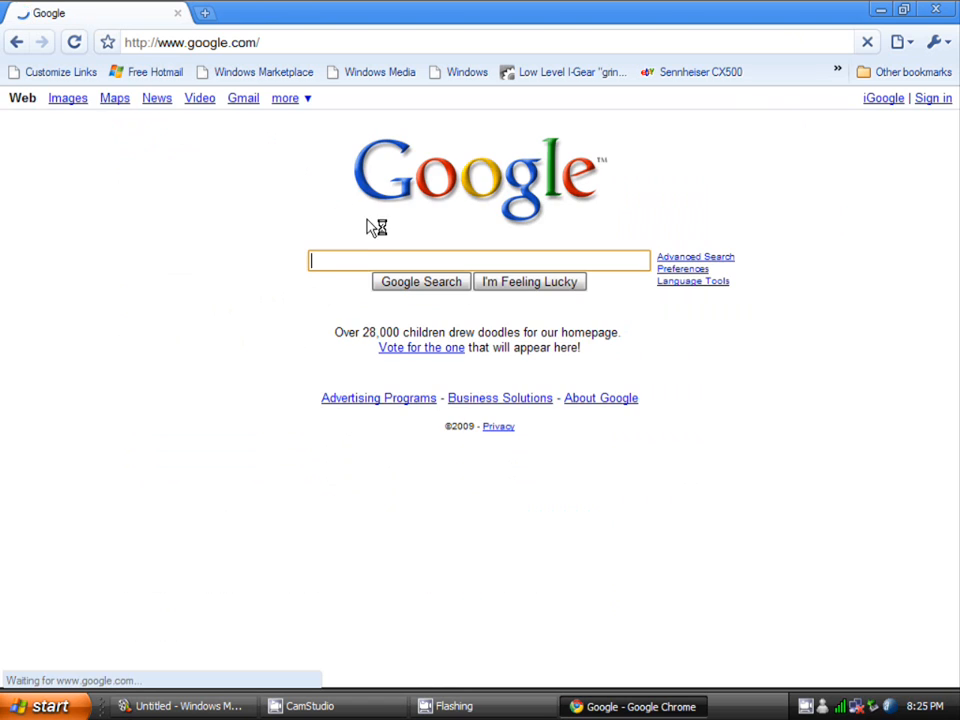
- Search Google for 'Windows encod' and open the Windows Media Encoder 9 Series download details
{"action": "type", "text": "WIndows"}
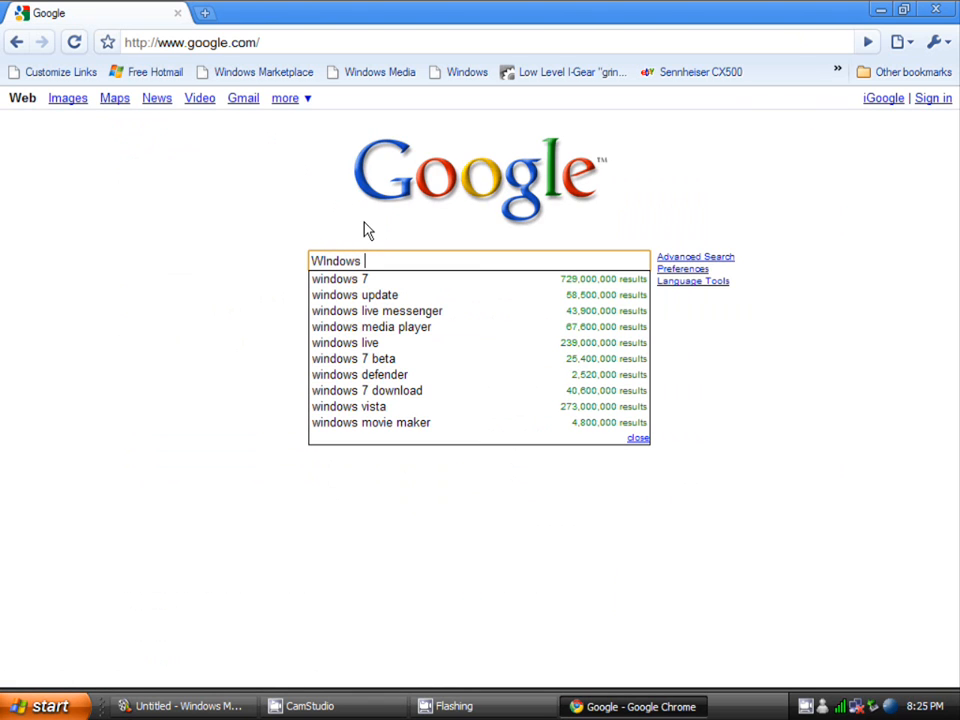
{"action": "type", "text": "encod"}
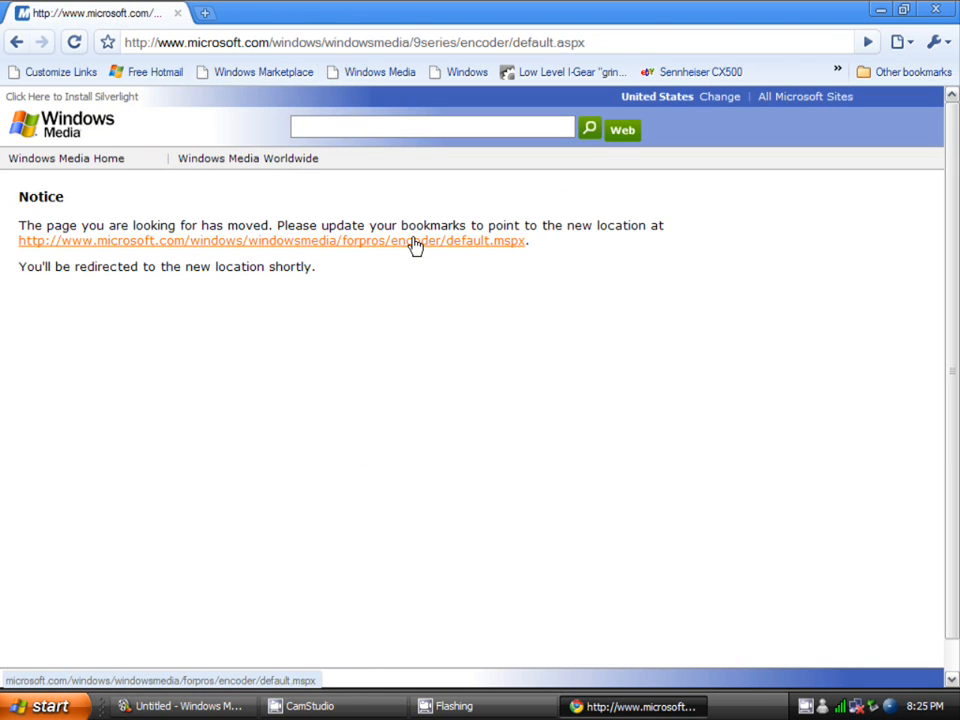
{"action": "left_click", "coordinate": [271, 240]}
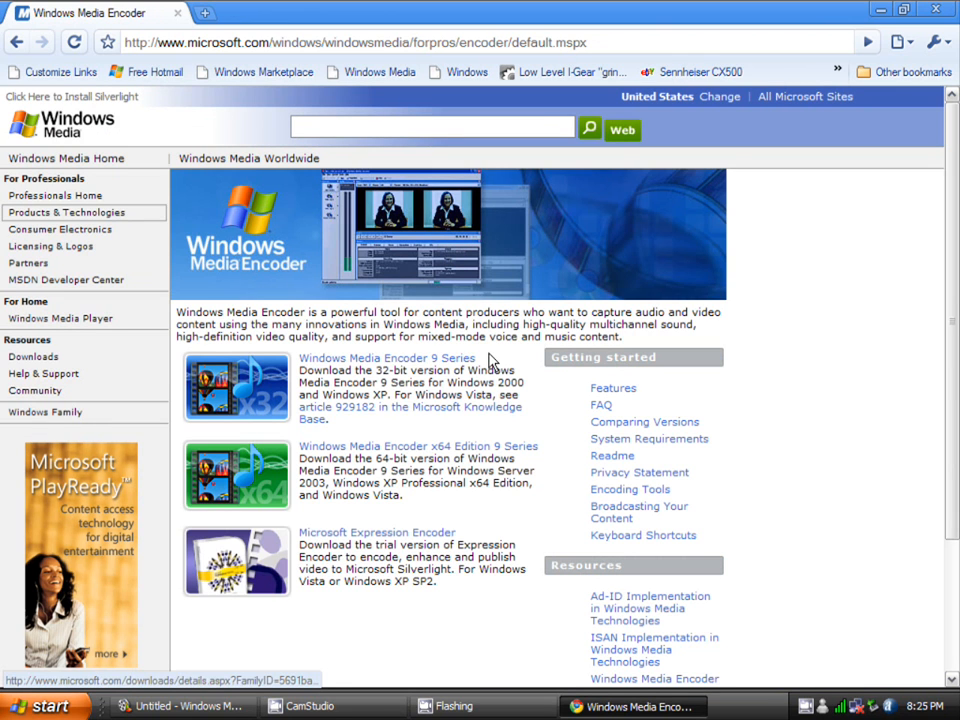
{"action": "mouse_move", "coordinate": [385, 338]}
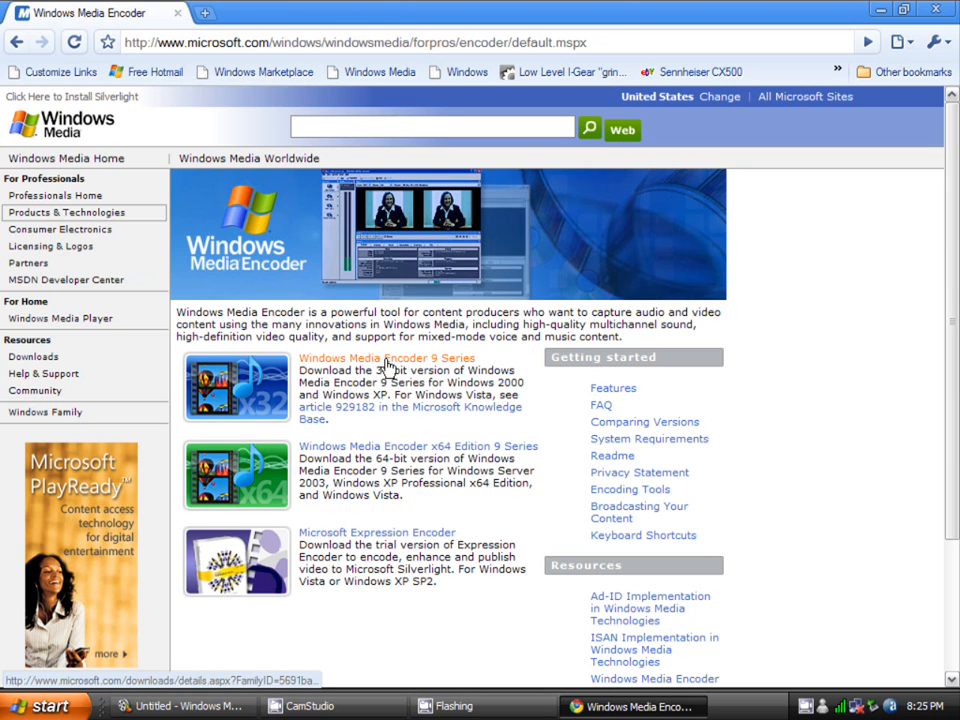
{"action": "left_click", "coordinate": [386, 358]}
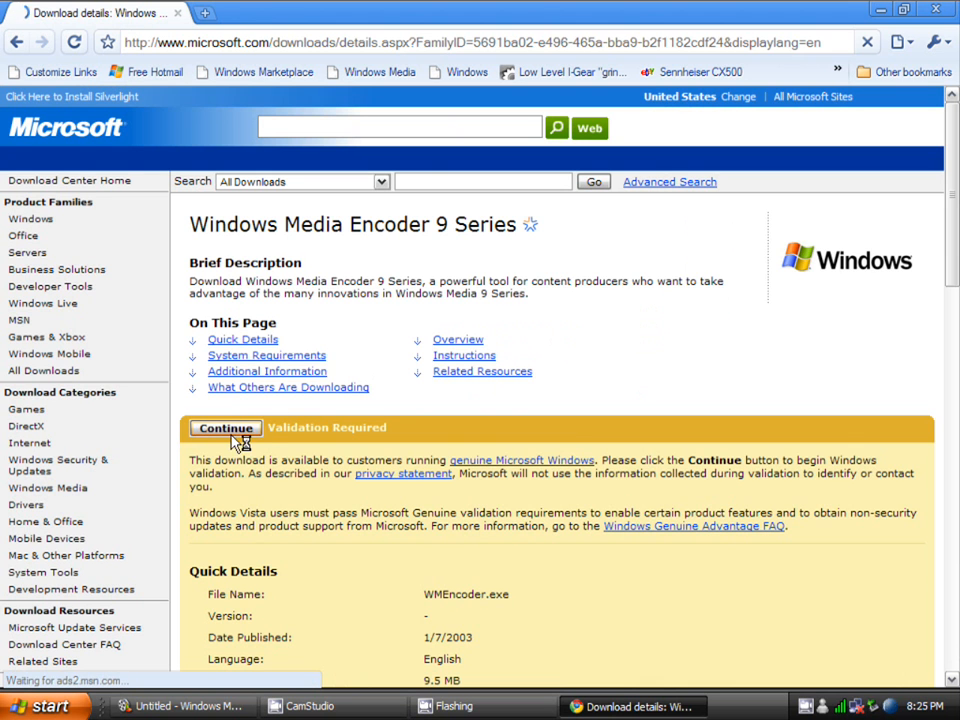
{"action": "scroll", "scroll_direction": "down", "scroll_amount": 3}
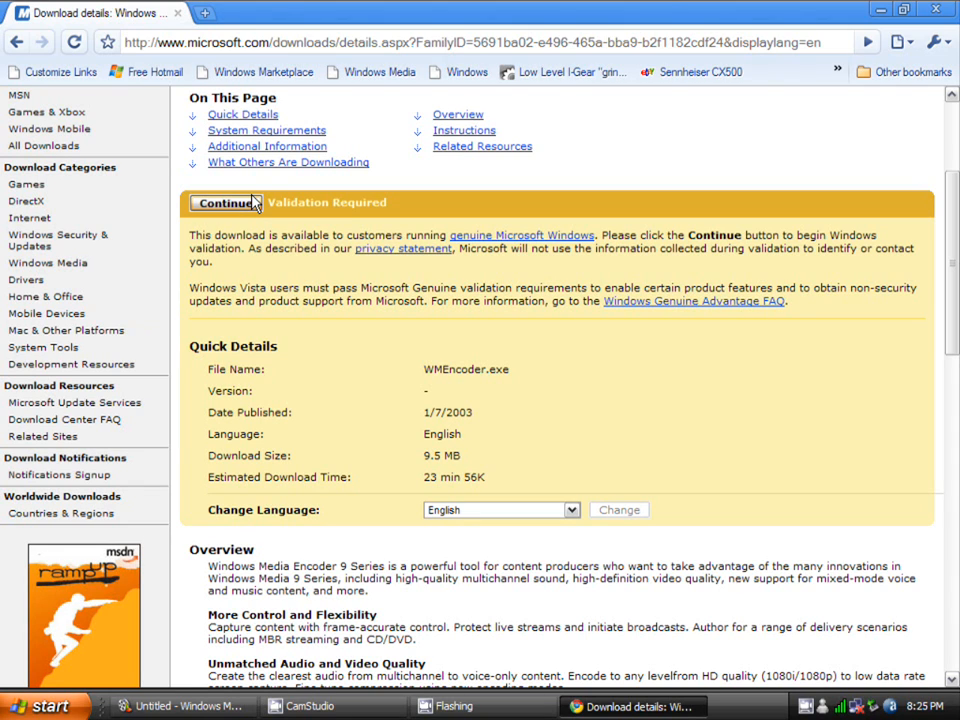
{"action": "mouse_move", "coordinate": [667, 270]}
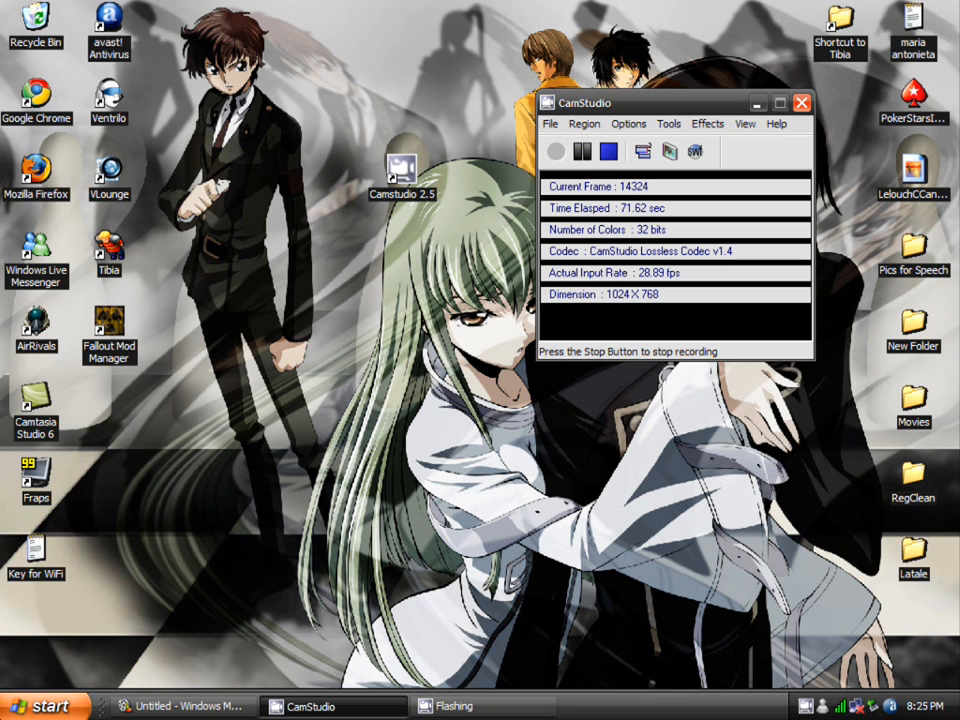
- Launch Windows Media Profile Editor from the Start menu, close it, and relaunch it
{"action": "left_click", "coordinate": [40, 705]}
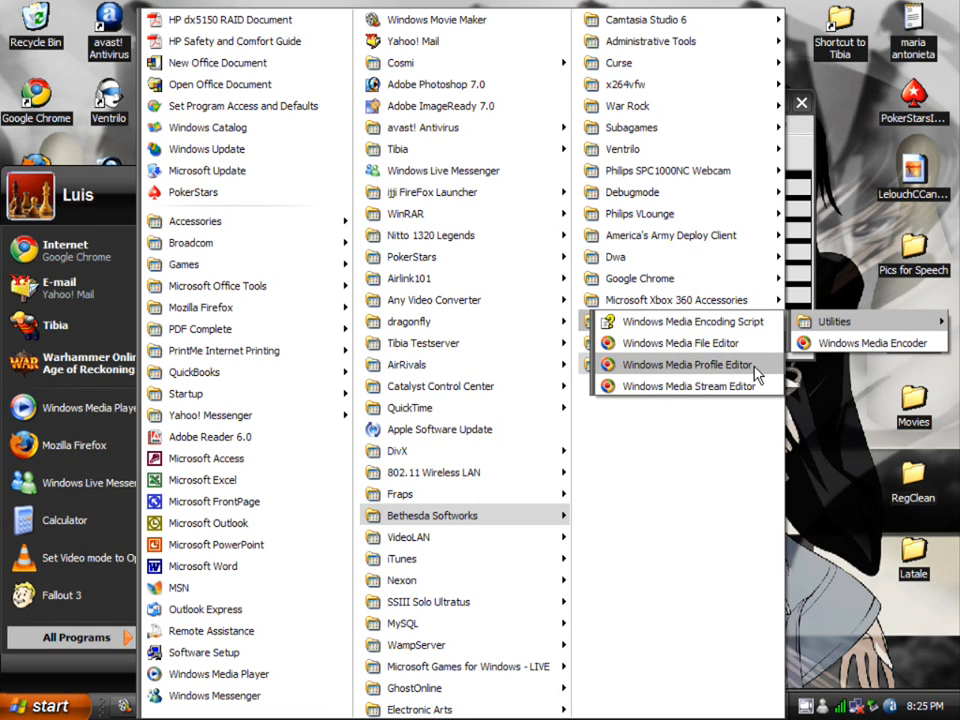
{"action": "left_click", "coordinate": [684, 364]}
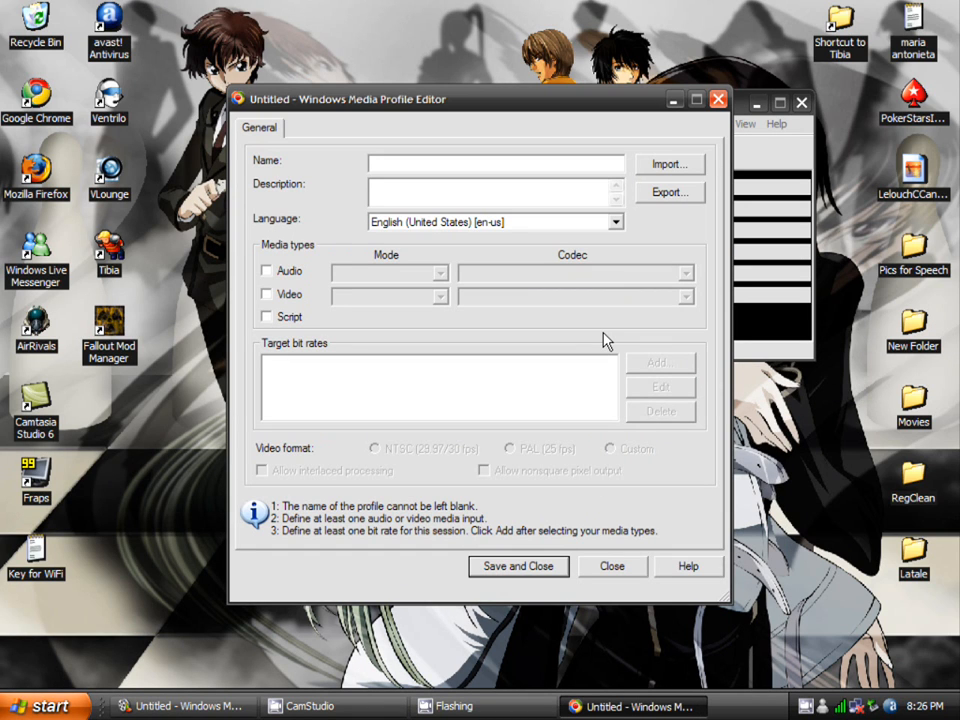
{"action": "left_click", "coordinate": [40, 705]}
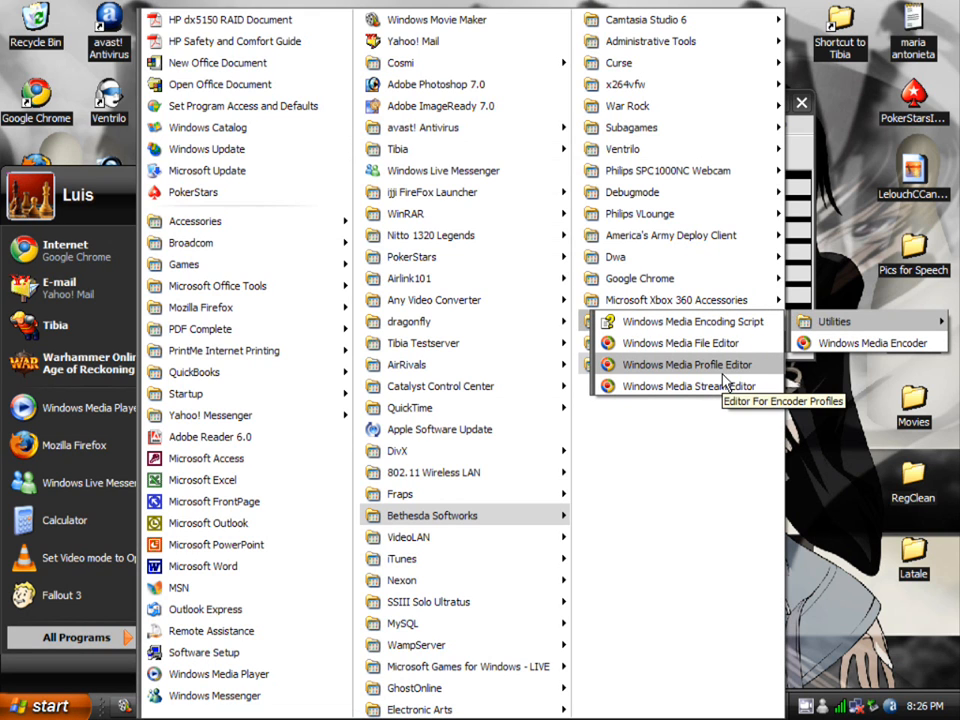
{"action": "left_click", "coordinate": [685, 364]}
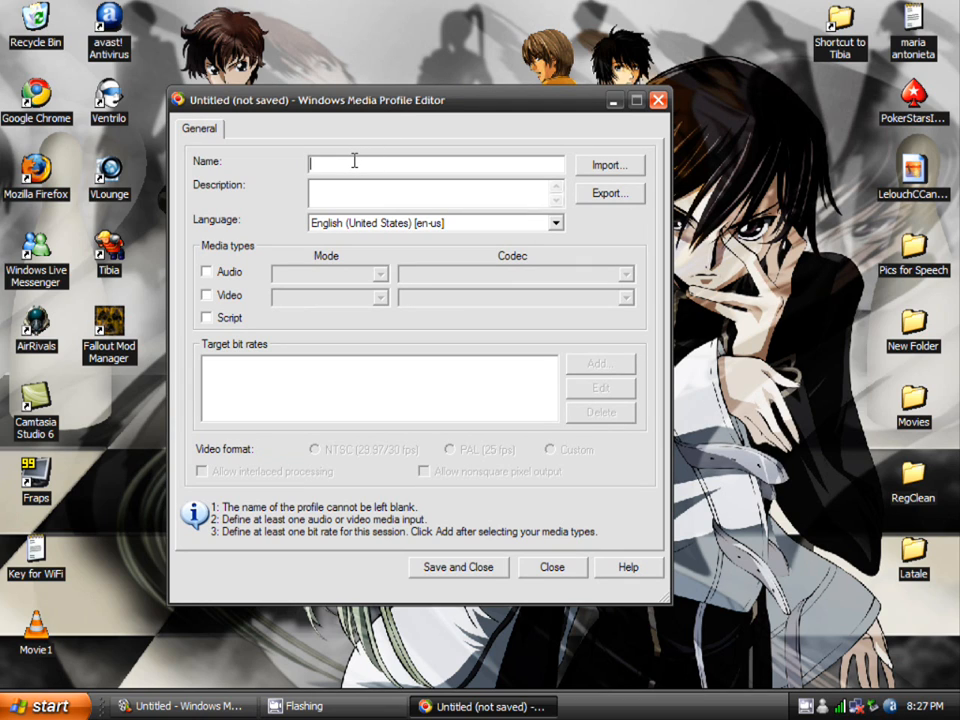
- Enter 'Rox my Sox' as the profile name and clear out the drafted description text
{"action": "type", "text": "Rox my Sox"}
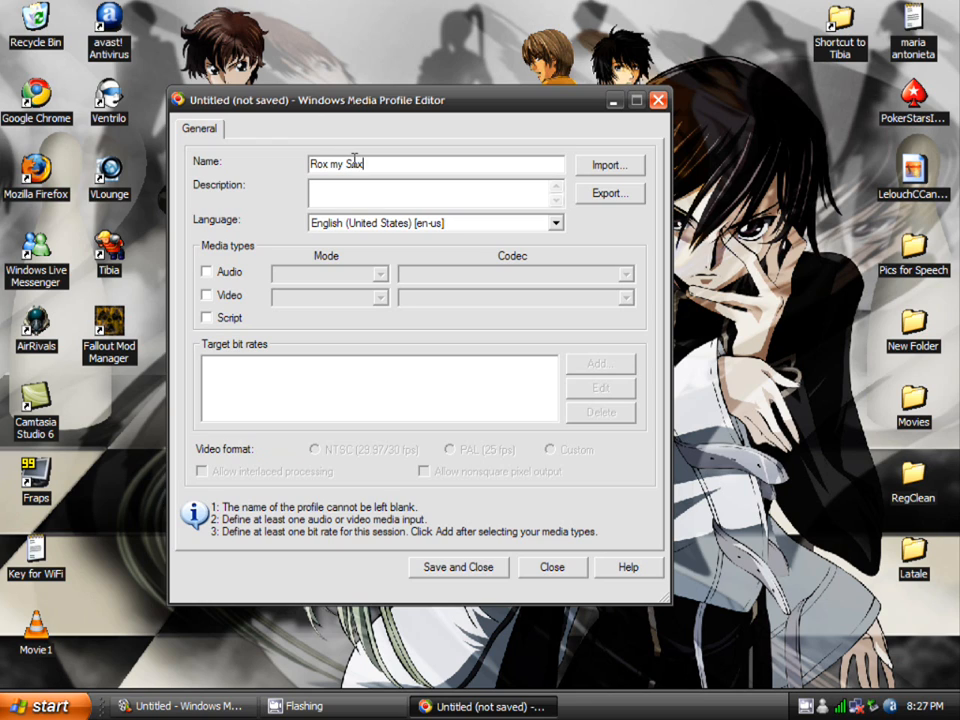
{"action": "type", "text": "asdasdasdasd"}
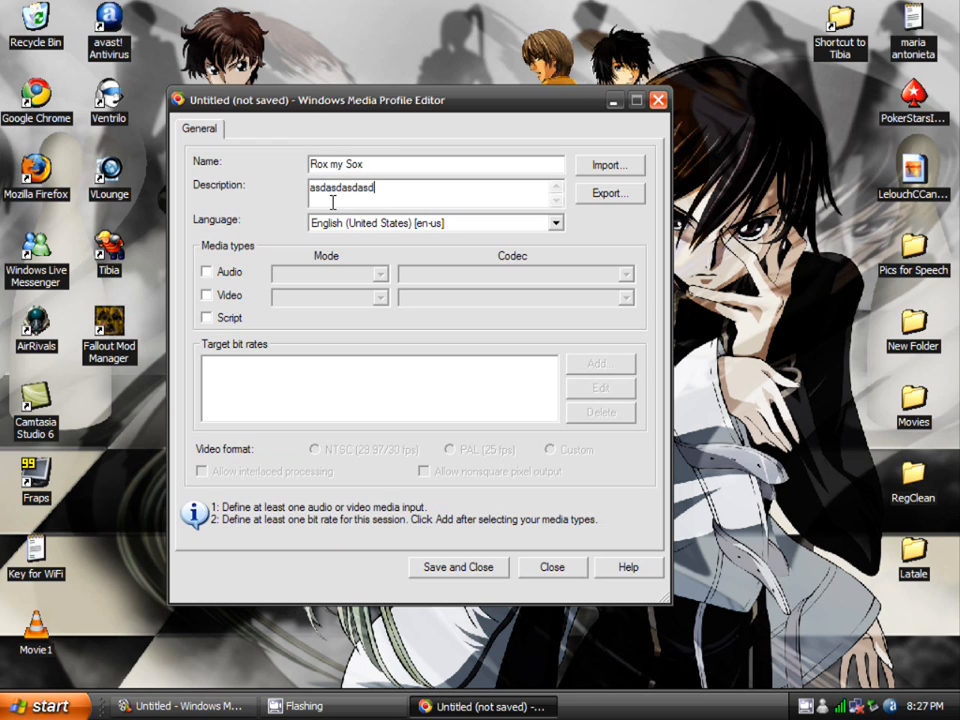
{"action": "type", "text": "Hi"}
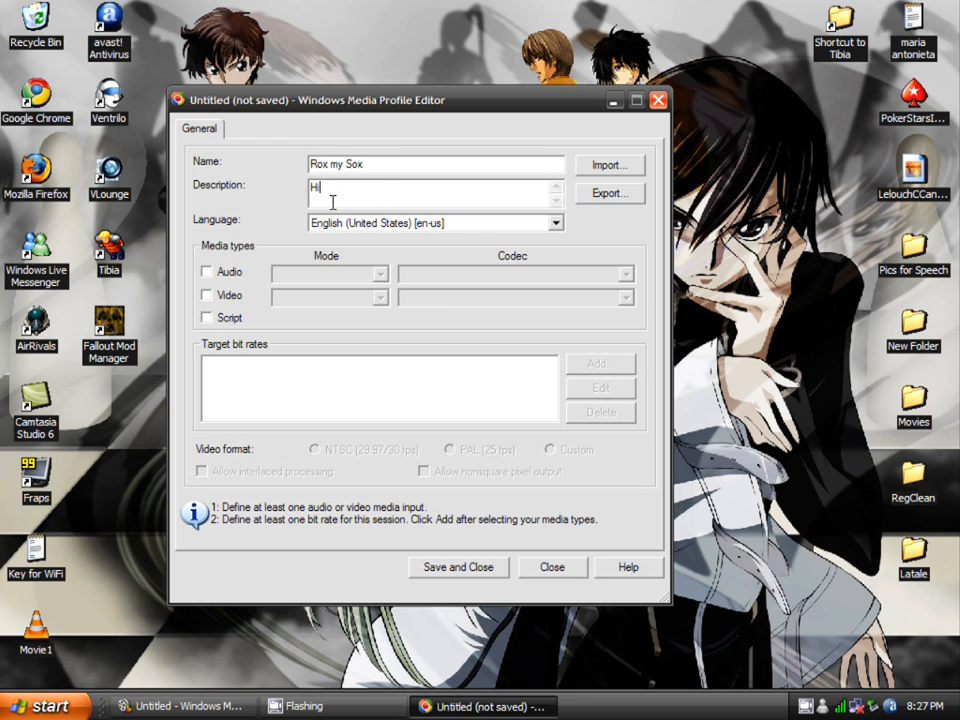
{"action": "type", "text": "gh def"}
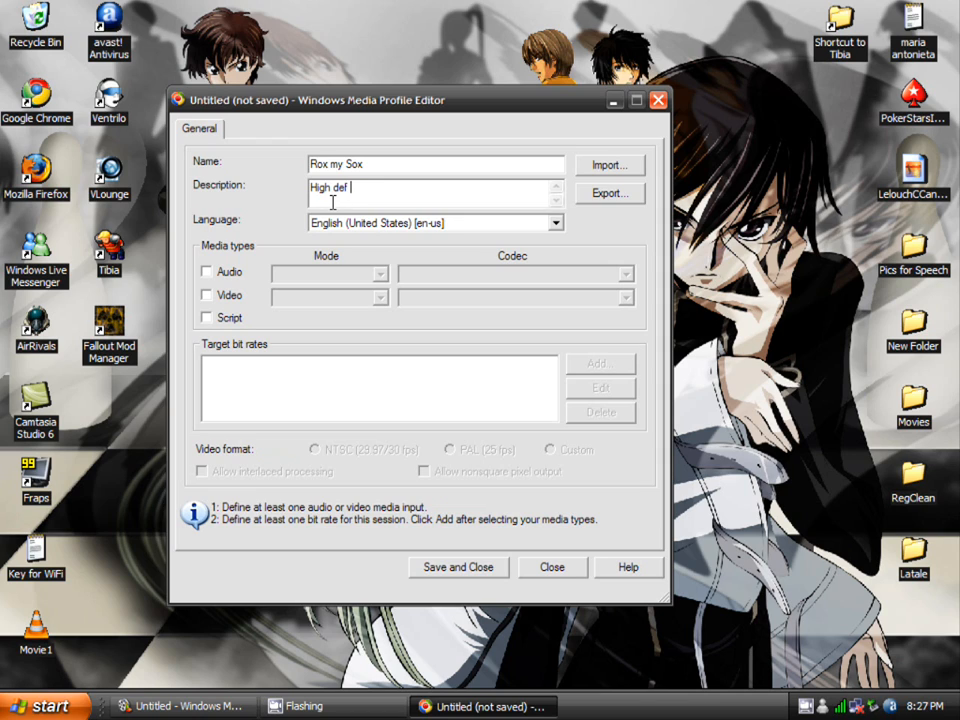
{"action": "type", "text": "on youtube"}
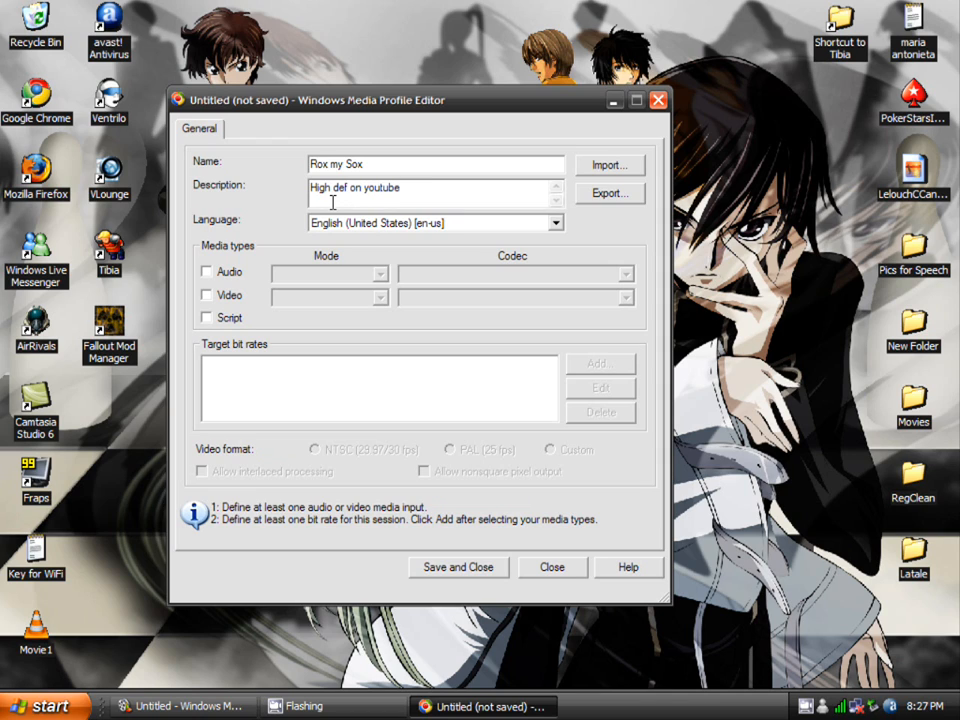
{"action": "type", "text": "REO"}
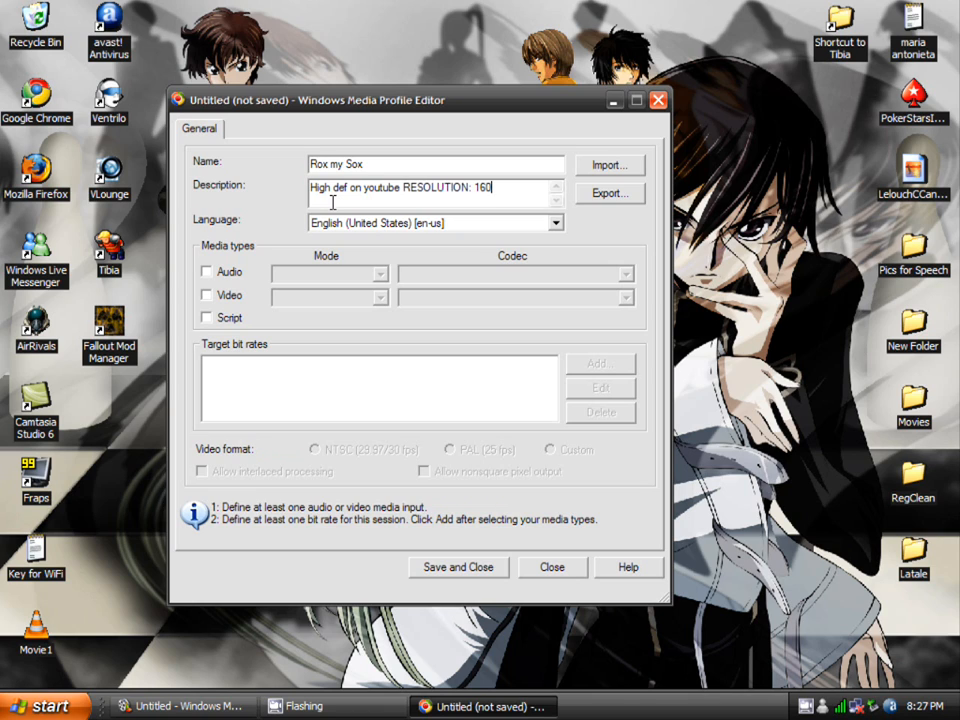
{"action": "type", "text": "0x90"}
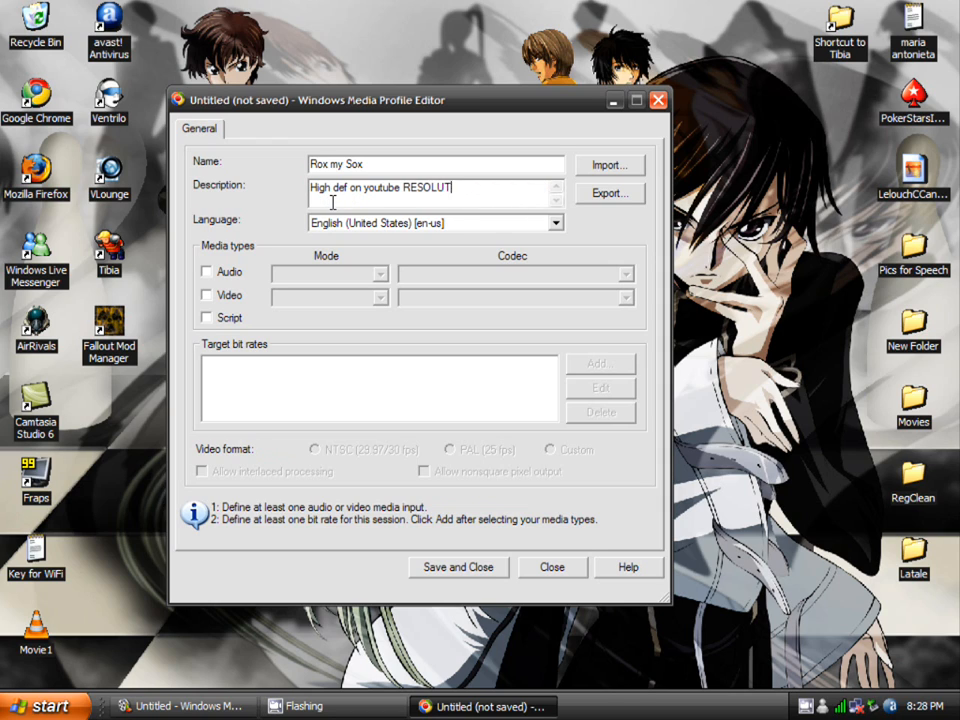
{"action": "key", "text": "ctrl+a"}
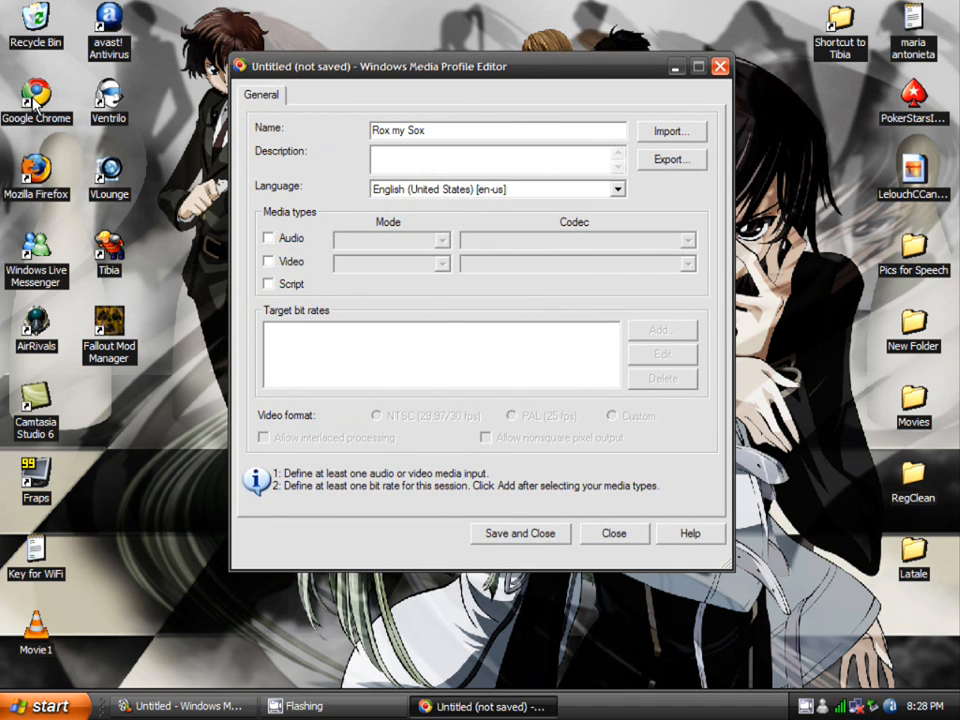
{"action": "mouse_move", "coordinate": [140, 107]}
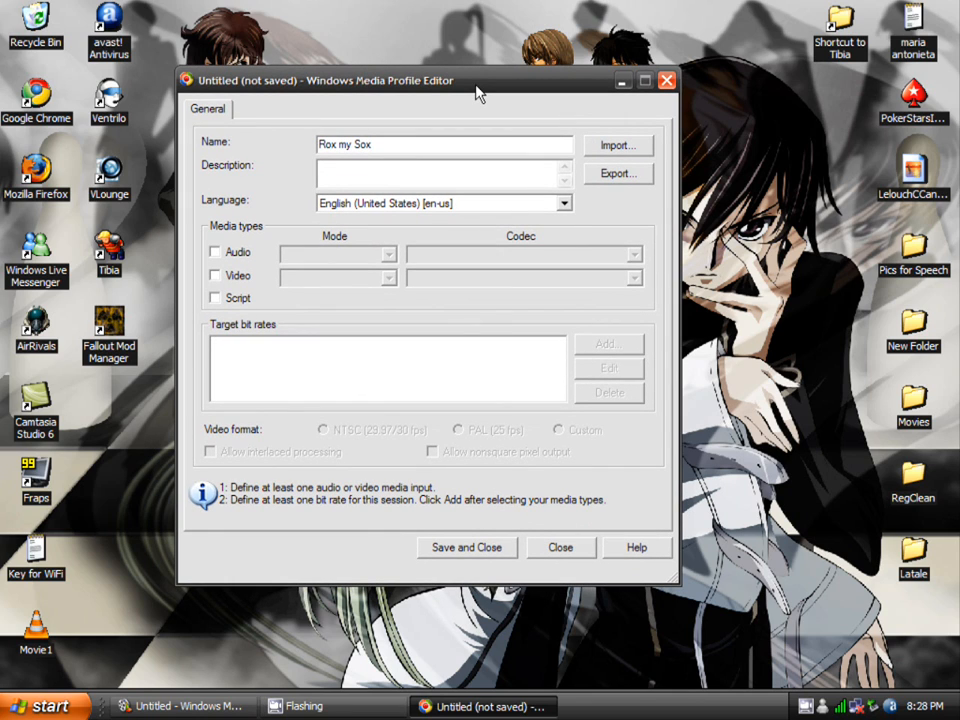
{"action": "left_click", "coordinate": [440, 172]}
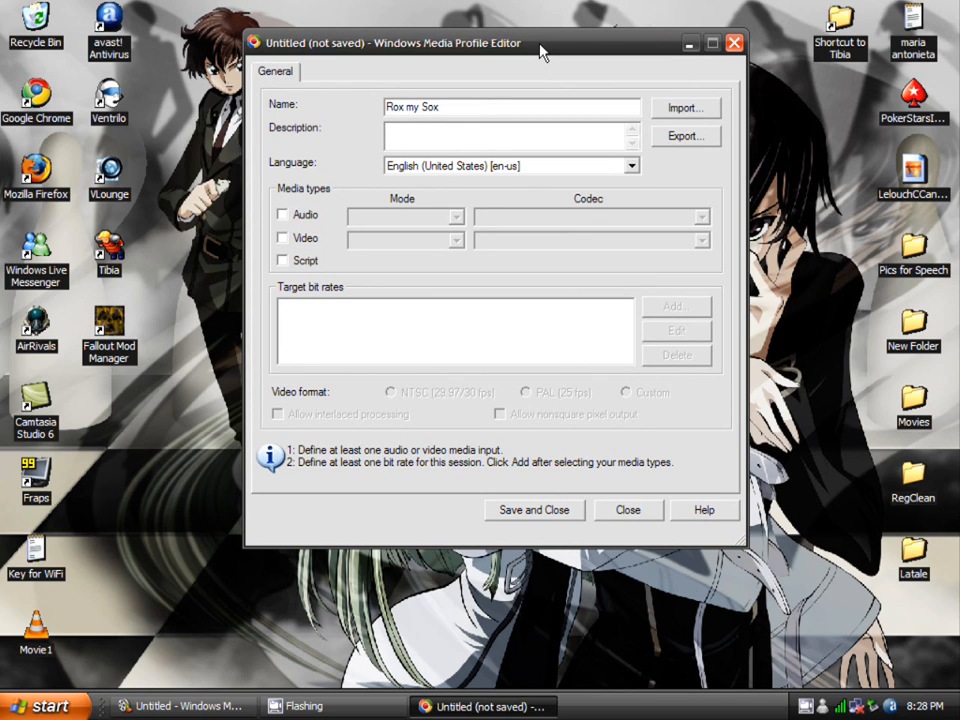
{"action": "left_click", "coordinate": [500, 135]}
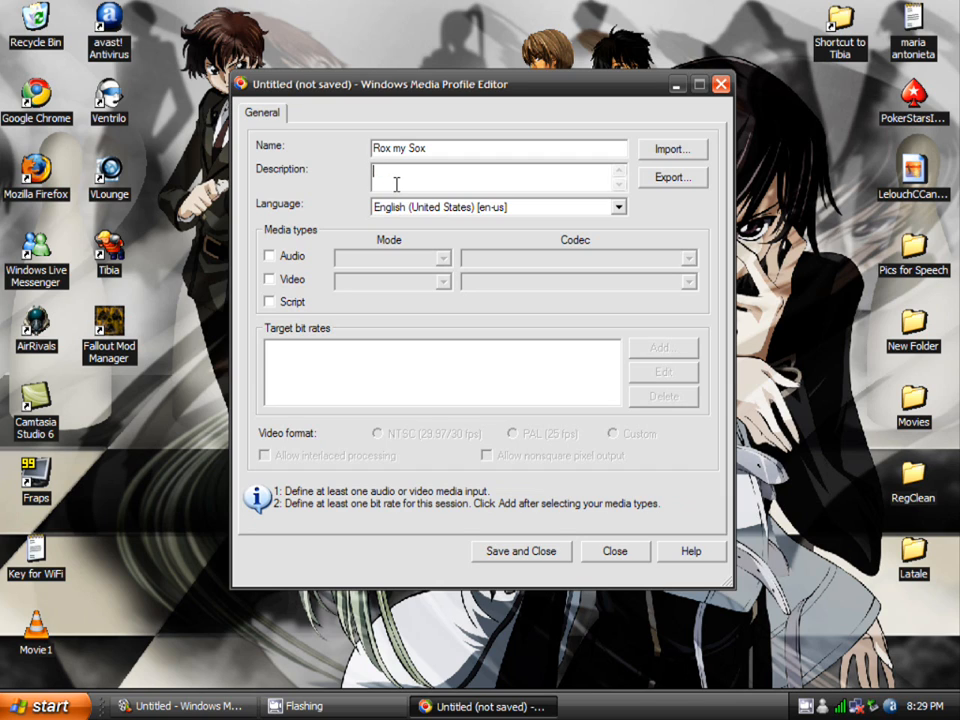
- Add an audio stream and leave interlaced processing off, keeping CBR codecs and NTSC
{"action": "type", "text": "kjlaksdjla"}
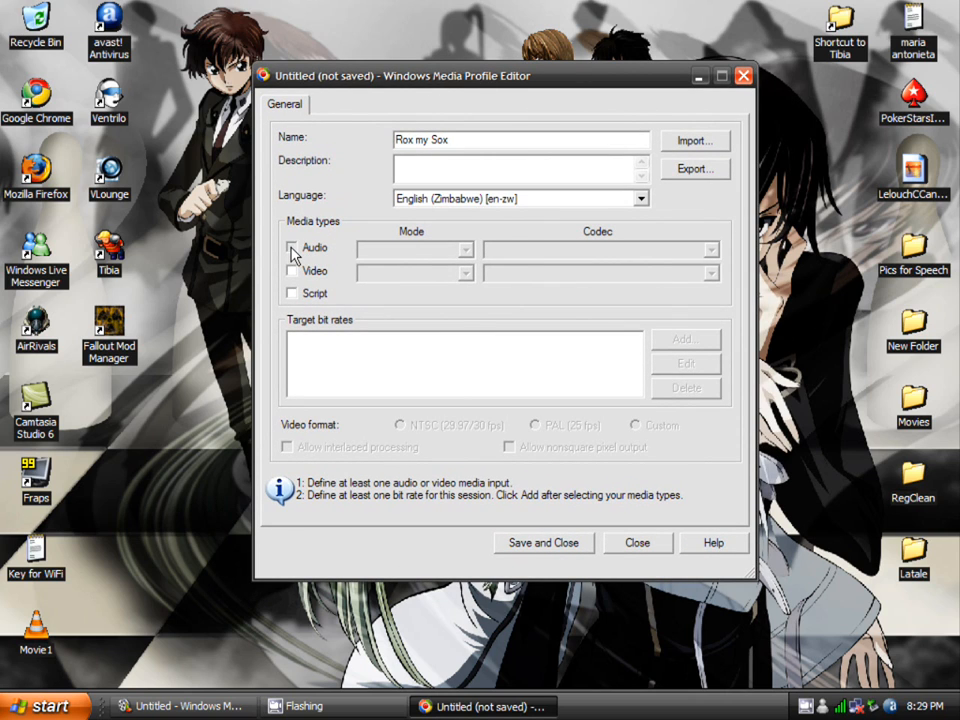
{"action": "left_click", "coordinate": [292, 247]}
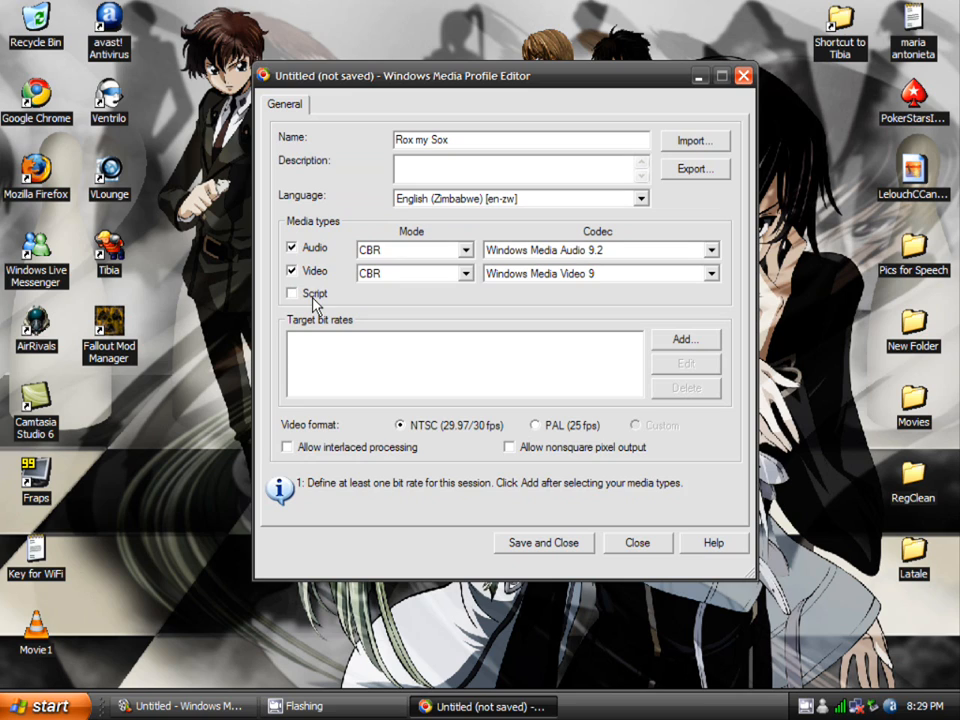
{"action": "left_click", "coordinate": [287, 447]}
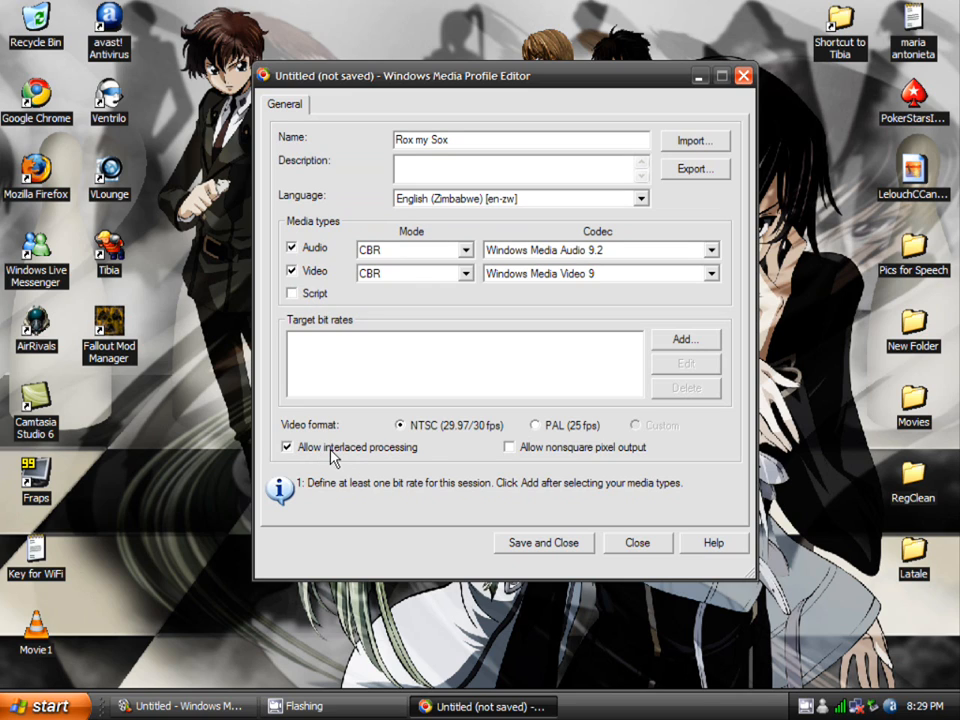
{"action": "left_click", "coordinate": [287, 447]}
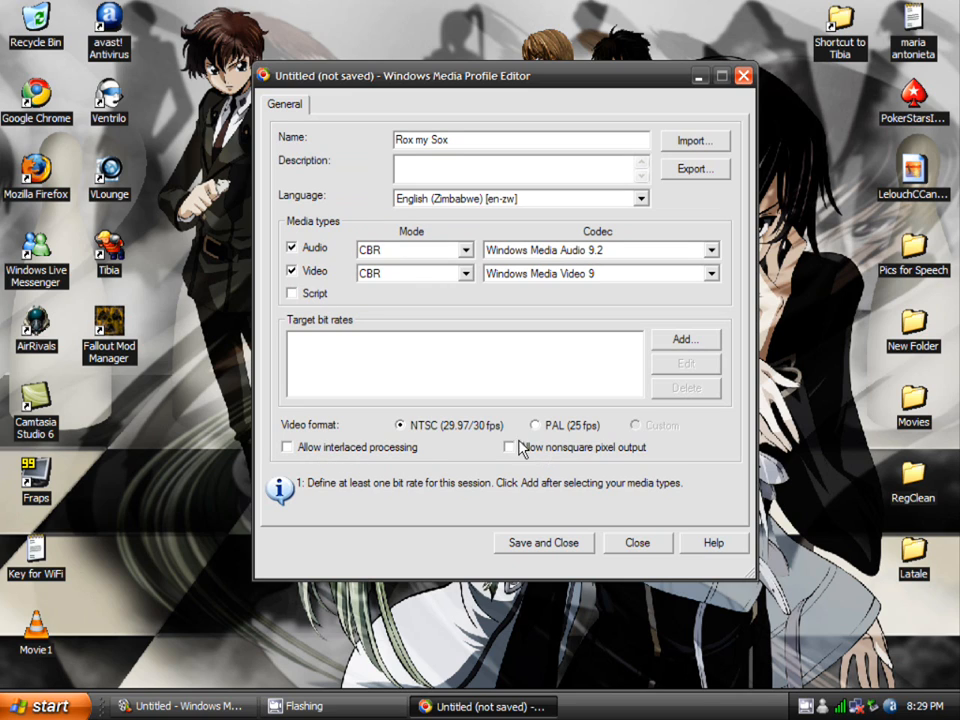
{"action": "mouse_move", "coordinate": [560, 453]}
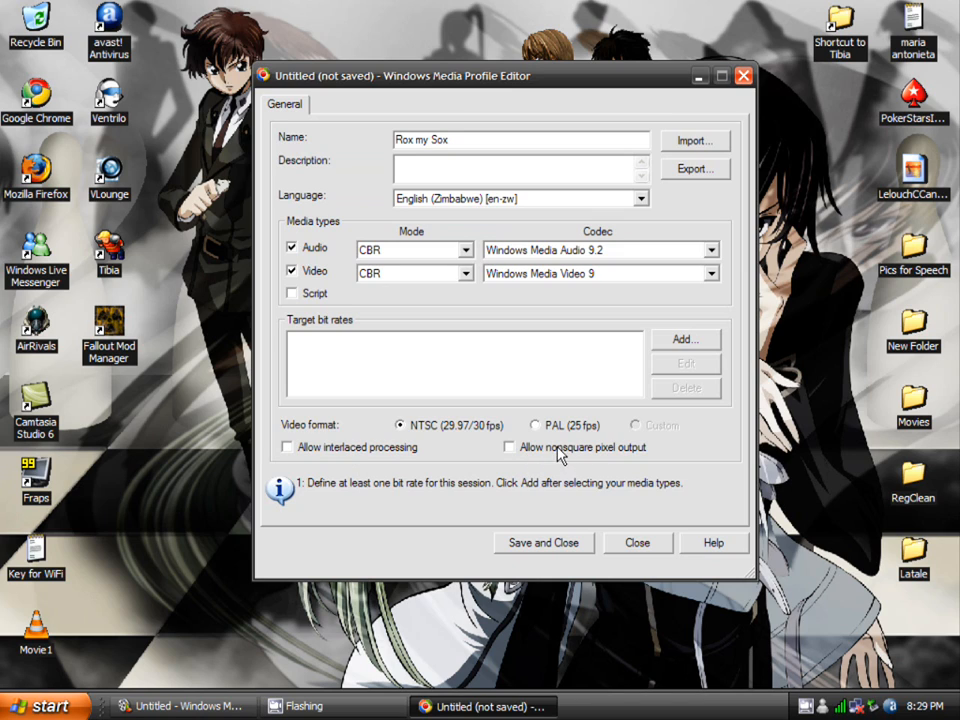
{"action": "mouse_move", "coordinate": [340, 457]}
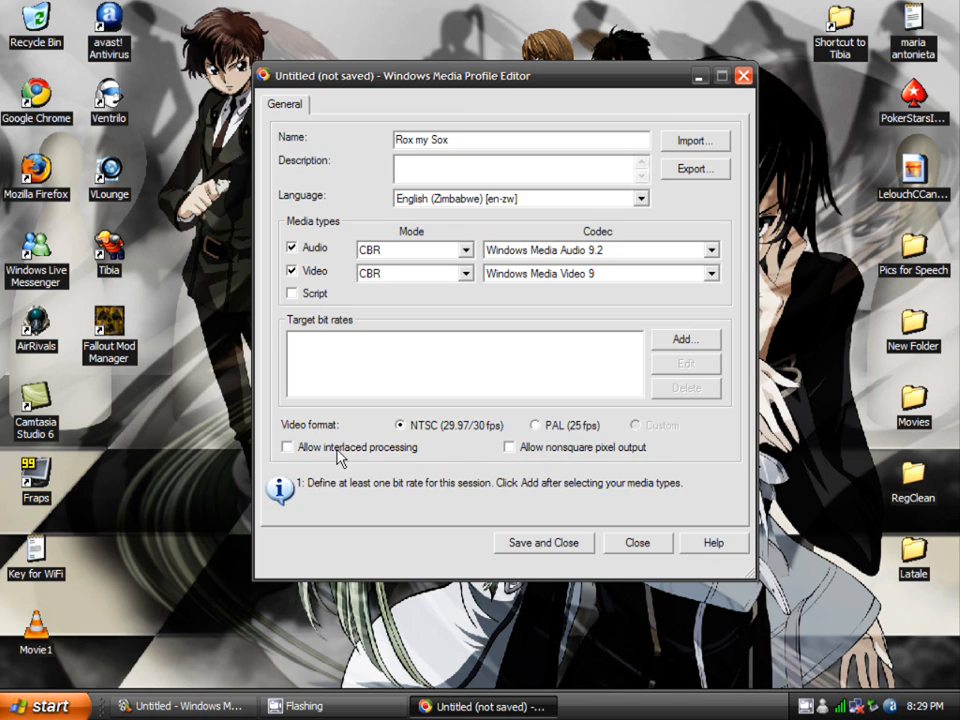
{"action": "mouse_move", "coordinate": [533, 447]}
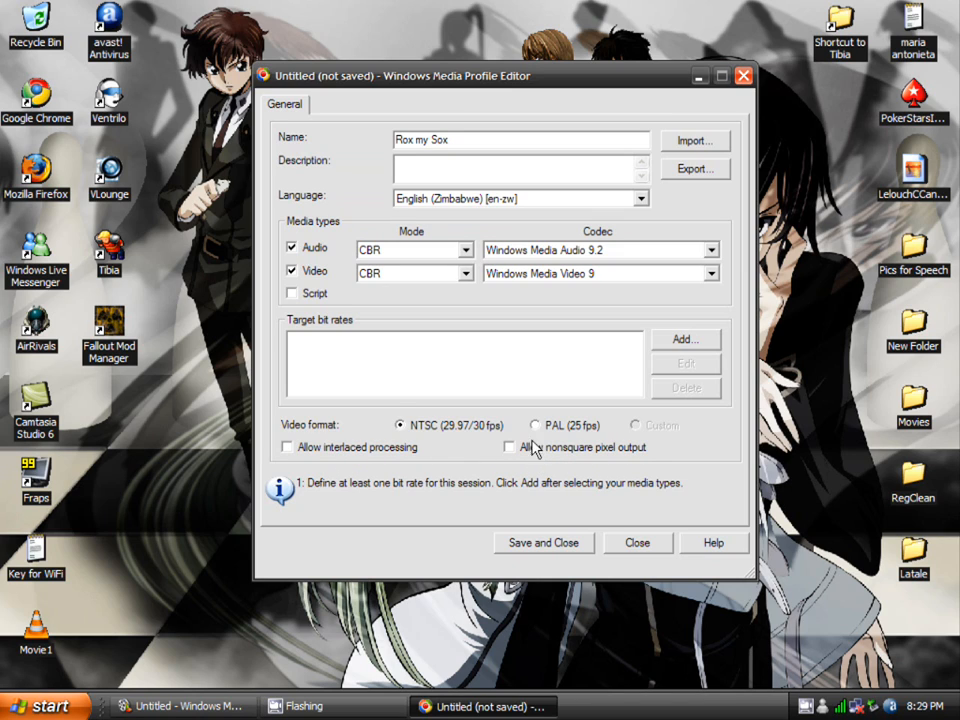
{"action": "mouse_move", "coordinate": [400, 425]}
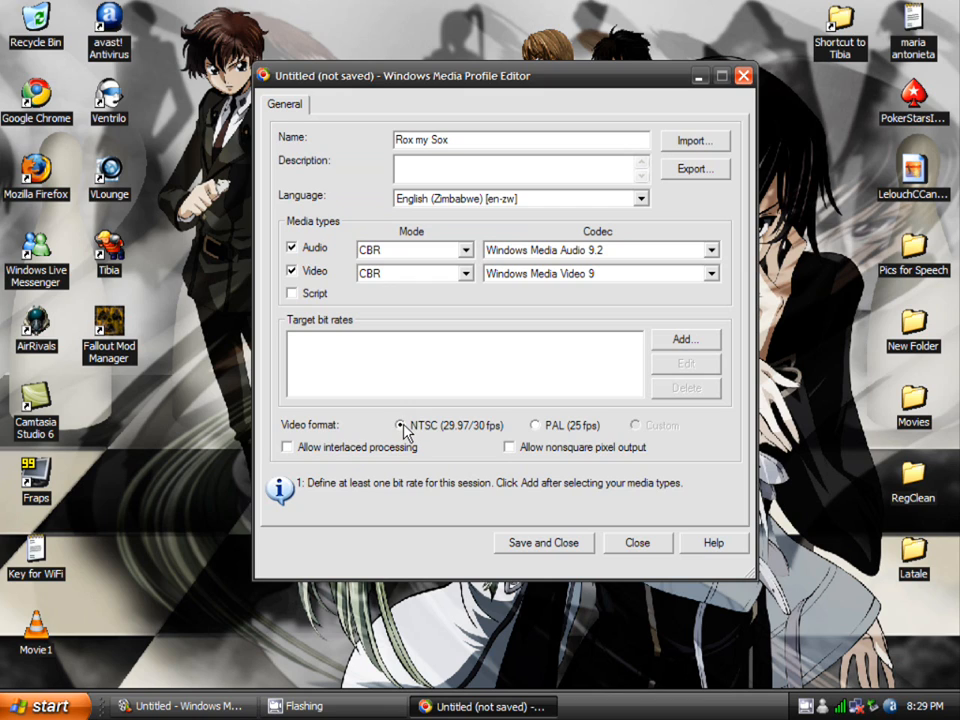
{"action": "mouse_move", "coordinate": [345, 373]}
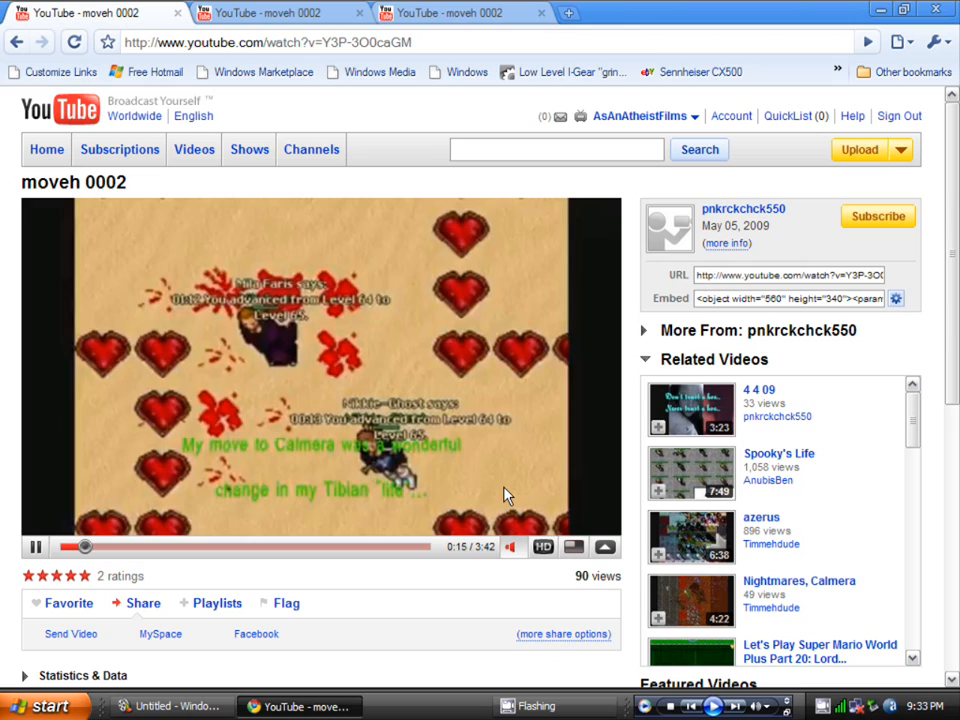
- Pause the standard-quality video and start the high-quality copy in the other tab
{"action": "left_click", "coordinate": [35, 547]}
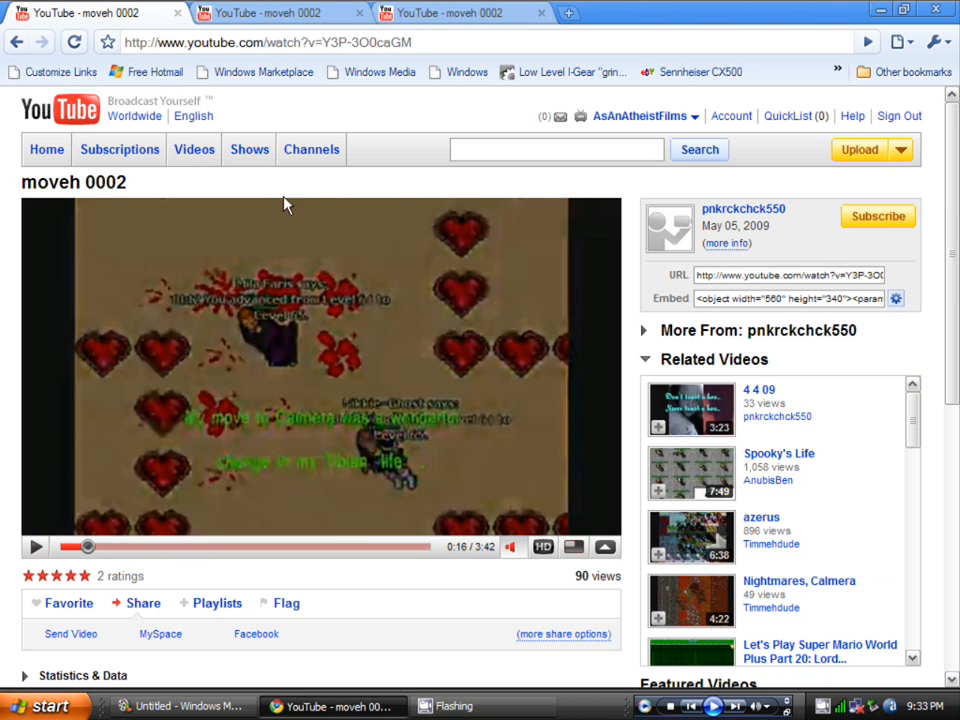
{"action": "left_click", "coordinate": [543, 547]}
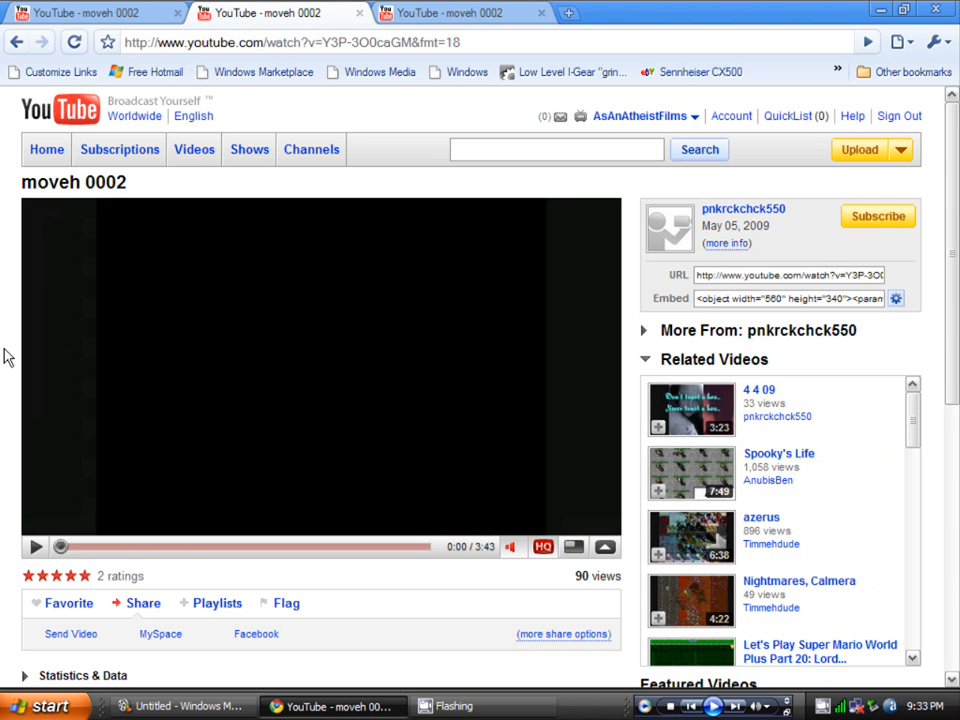
{"action": "mouse_move", "coordinate": [13, 476]}
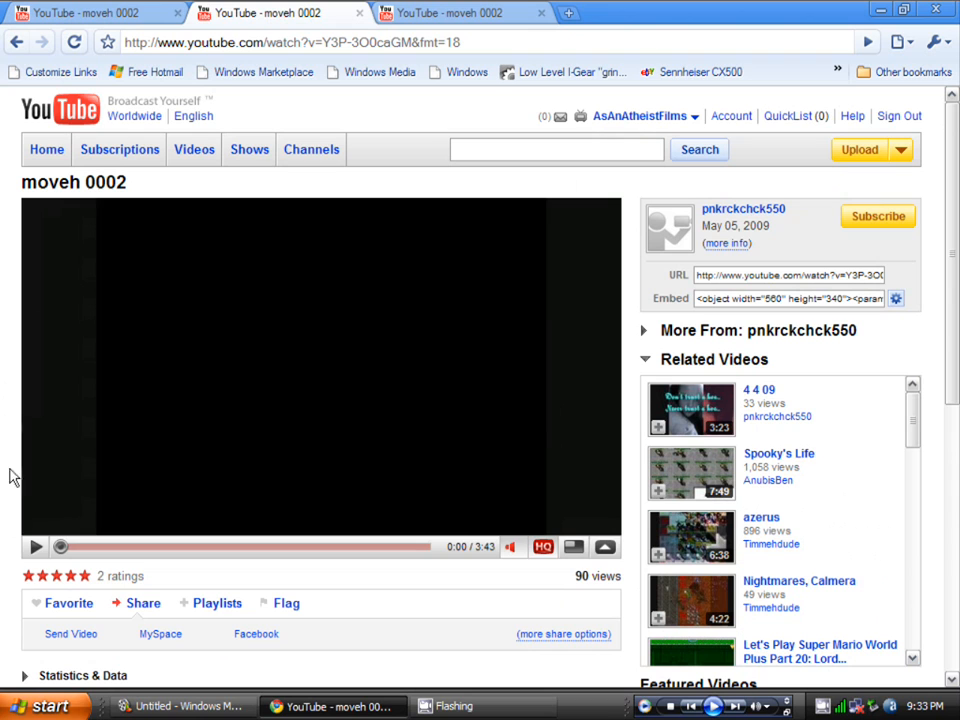
{"action": "left_click", "coordinate": [35, 547]}
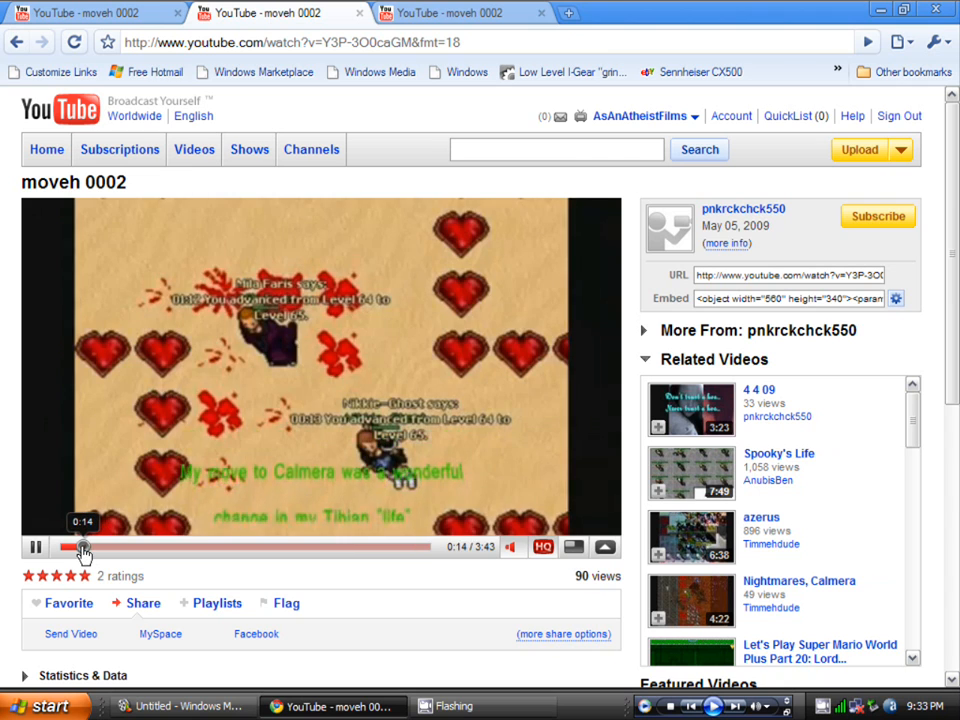
- Seek through the high-quality video, exit full screen, and pause it
{"action": "left_click", "coordinate": [72, 547]}
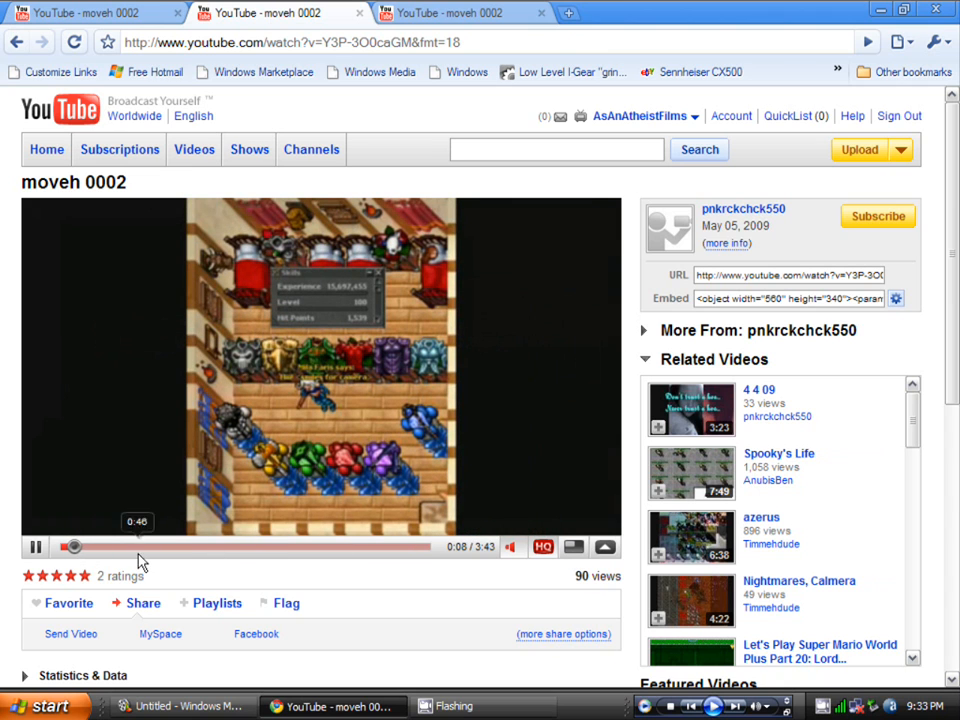
{"action": "left_click", "coordinate": [200, 546]}
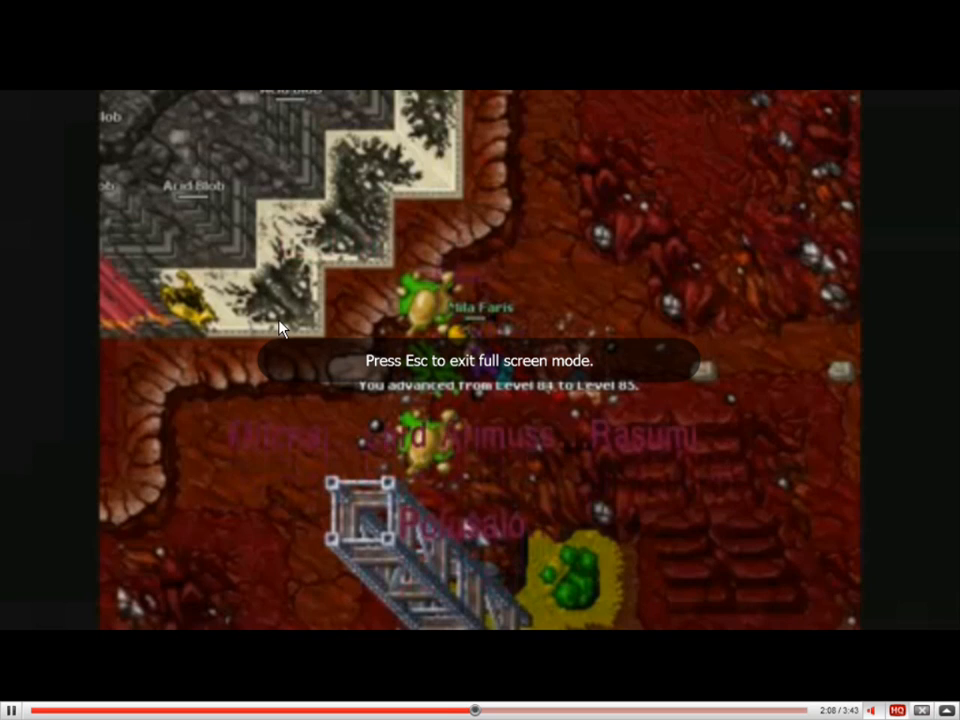
{"action": "key", "text": "Escape"}
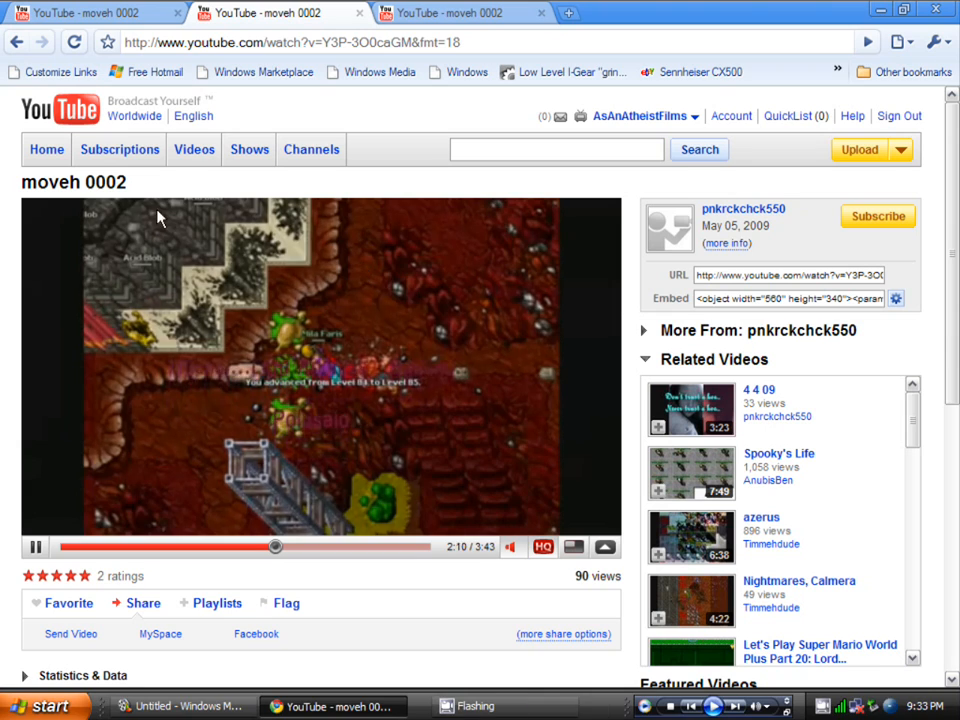
{"action": "left_click", "coordinate": [35, 547]}
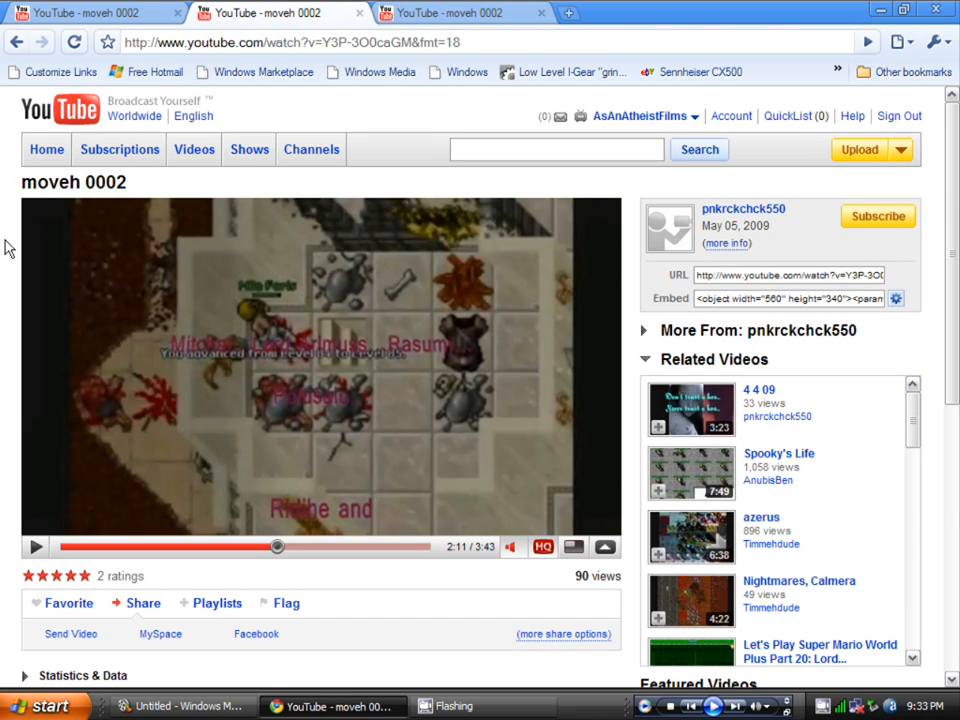
{"action": "left_click", "coordinate": [512, 547]}
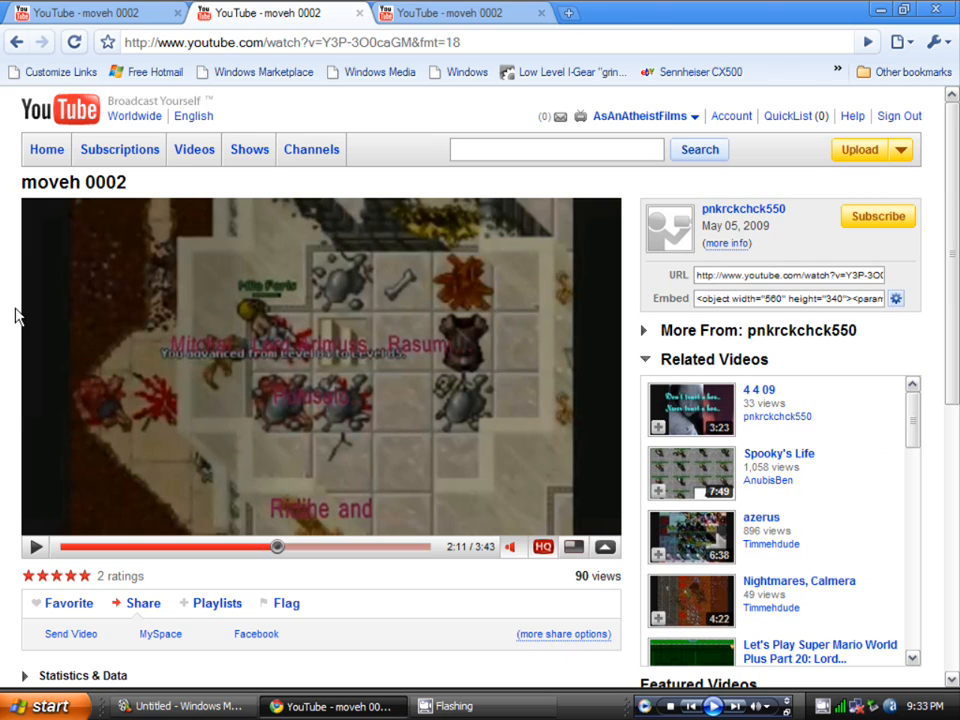
{"action": "mouse_move", "coordinate": [28, 320]}
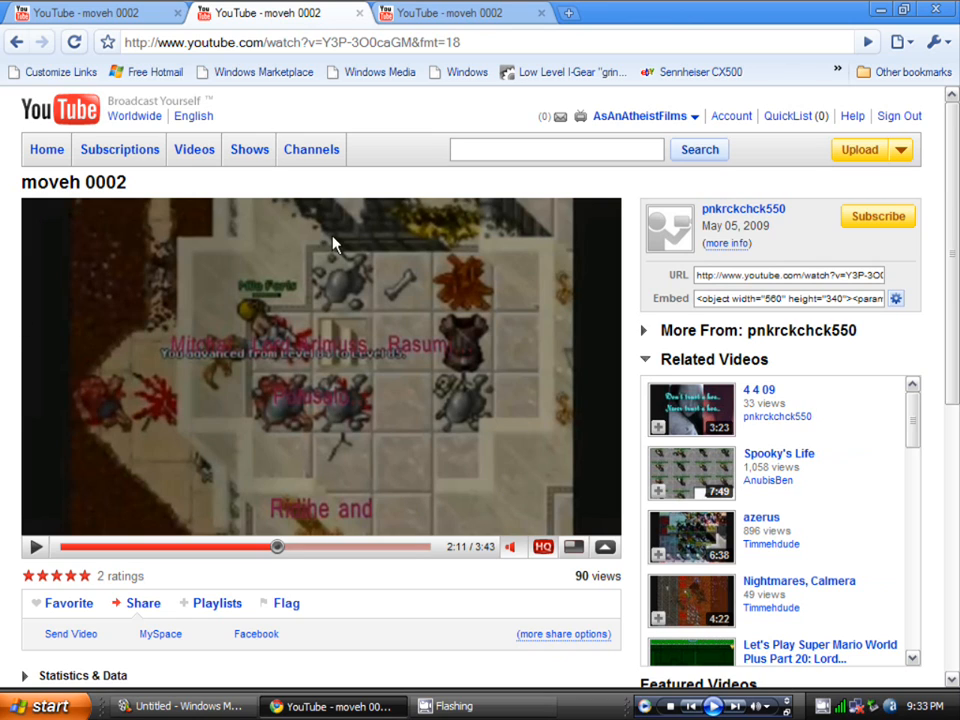
{"action": "mouse_move", "coordinate": [145, 42]}
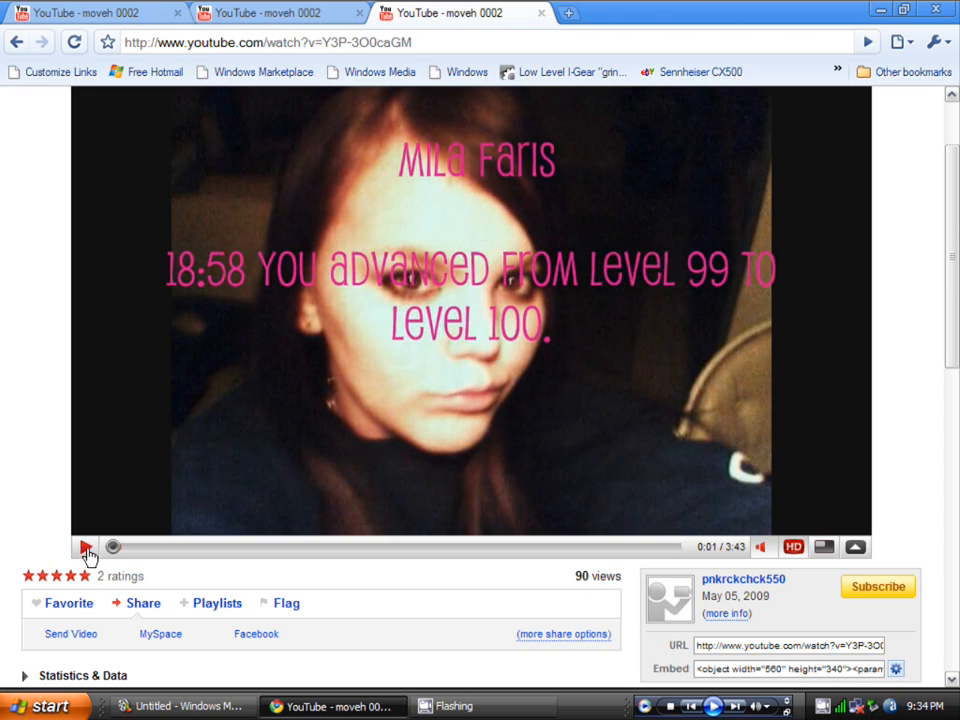
- Scroll to the top of the HD 'moveh 0002' video page
{"action": "scroll", "scroll_direction": "up", "scroll_amount": 3}
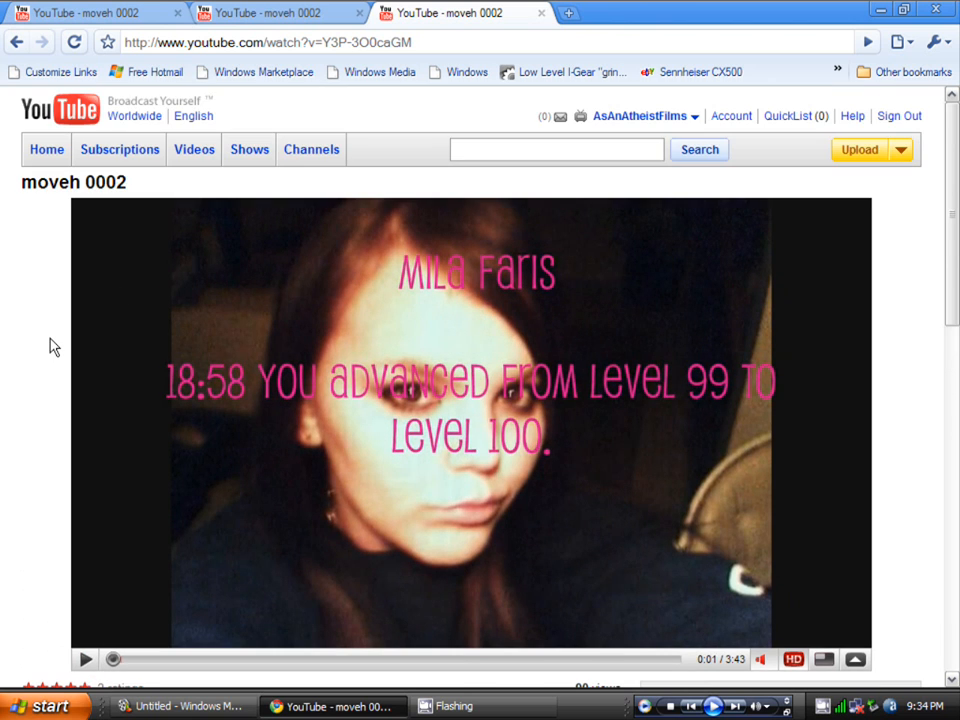